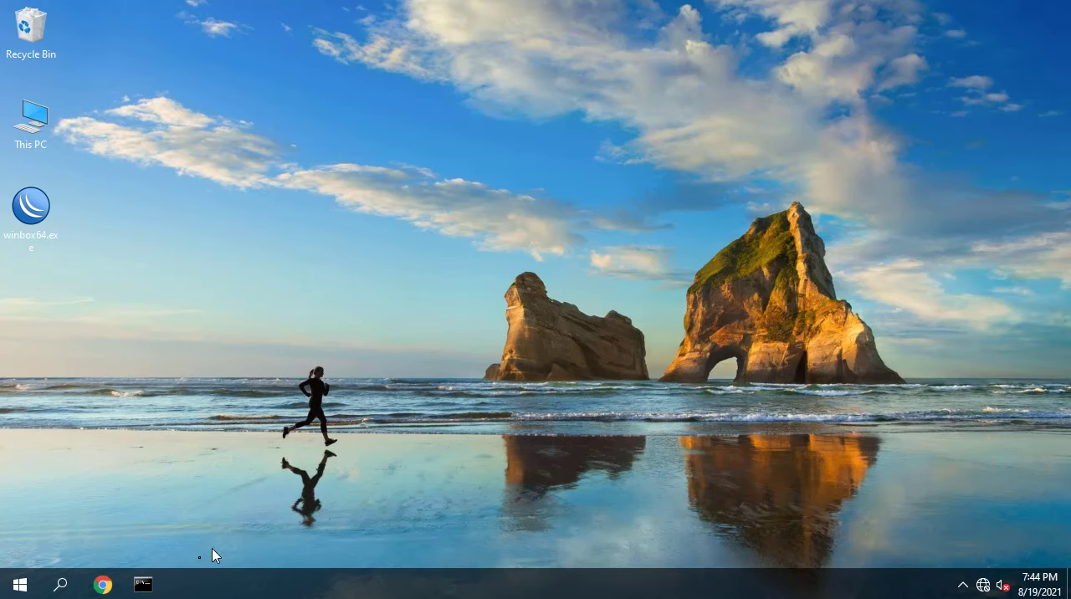
Step: Launch WinBox and connect to the MikroTik router as admin
{"action": "left_click", "coordinate": [142, 584]}
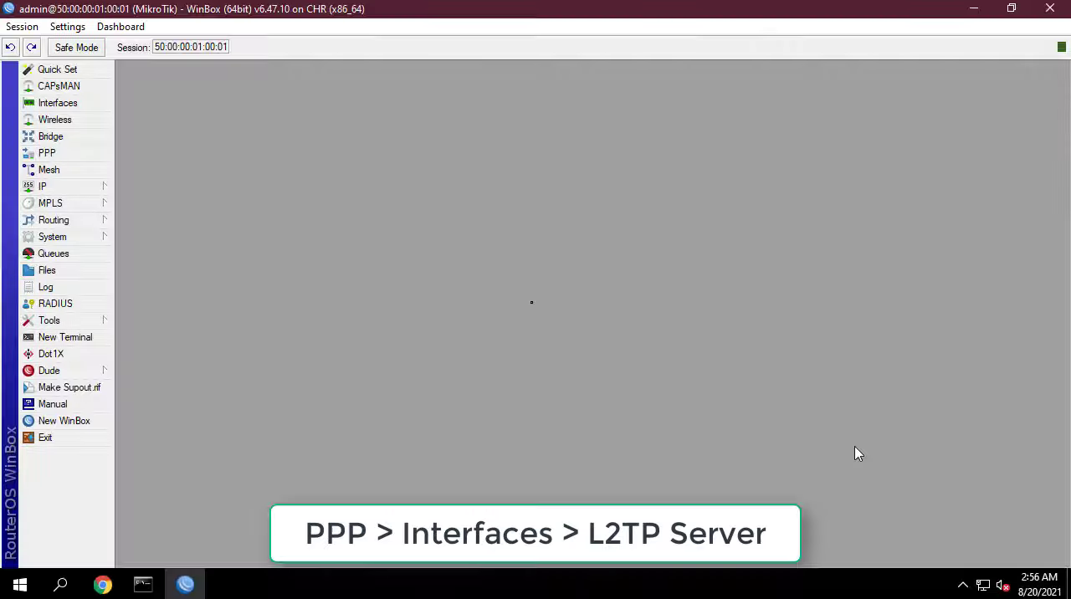
{"action": "mouse_move", "coordinate": [126, 171]}
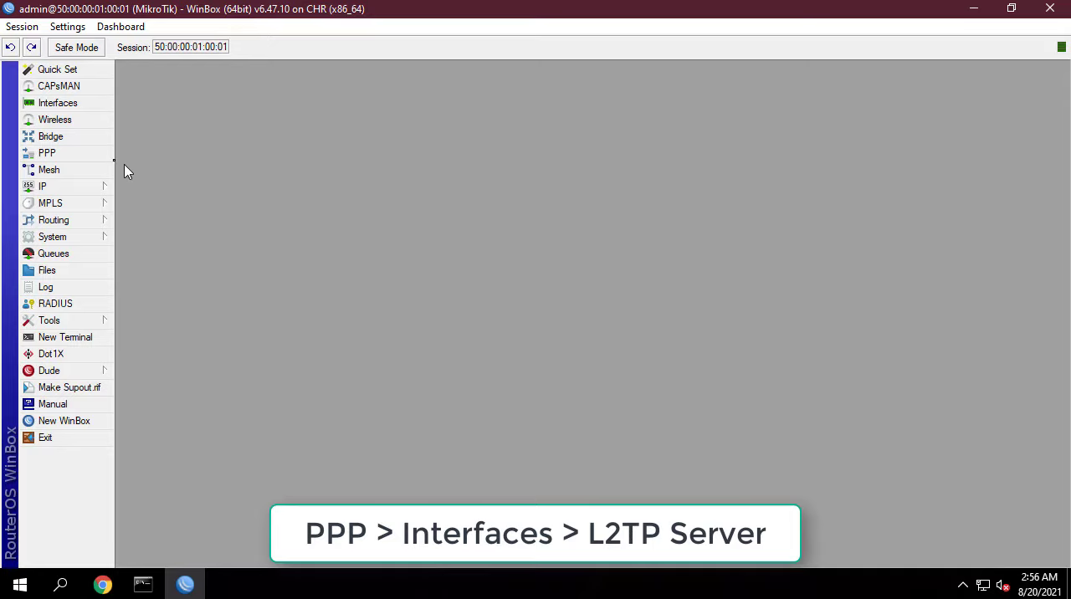
Step: Enable the L2TP server with IPsec required and an IPsec secret, then save
{"action": "left_click", "coordinate": [46, 153]}
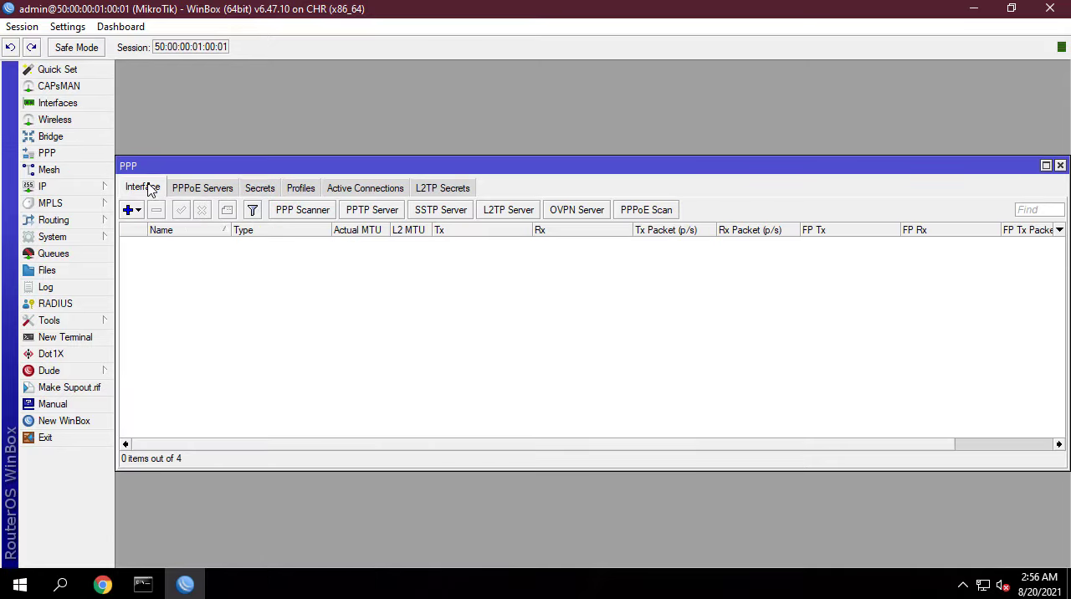
{"action": "left_click", "coordinate": [508, 209]}
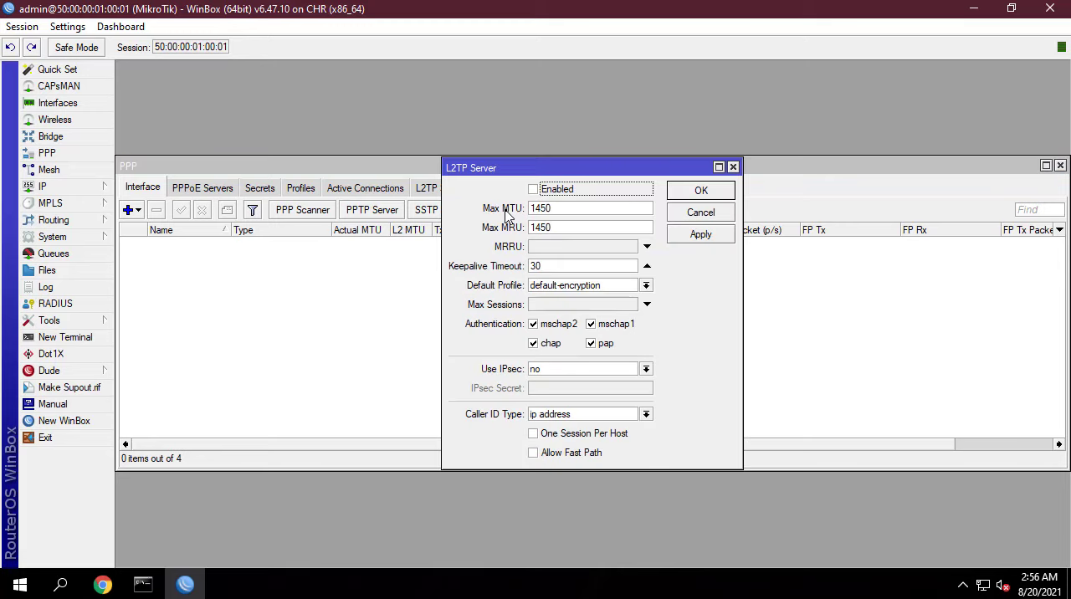
{"action": "left_click", "coordinate": [533, 188]}
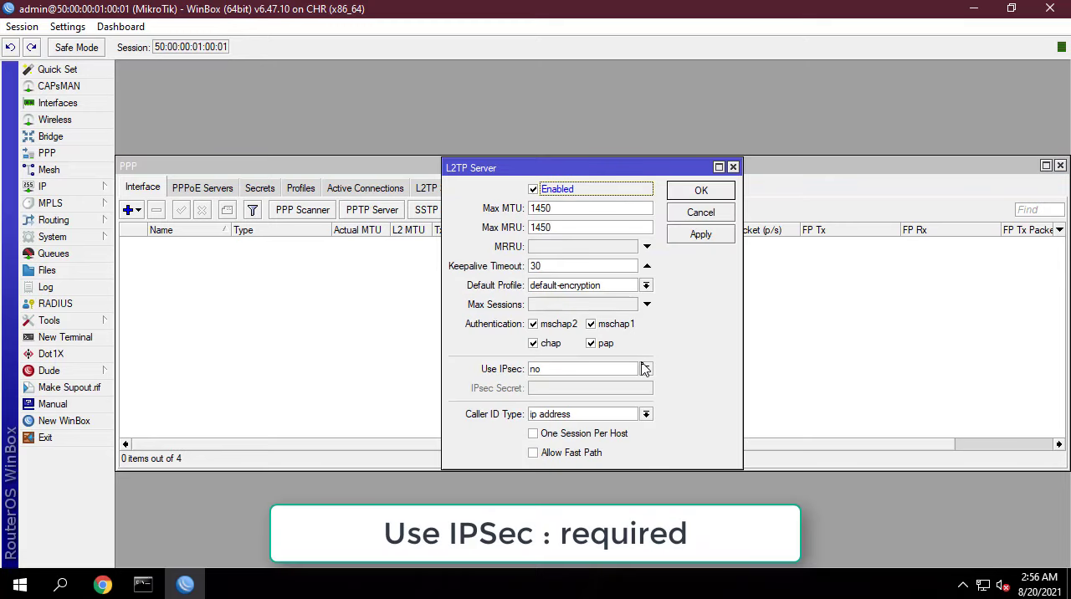
{"action": "left_click", "coordinate": [645, 368]}
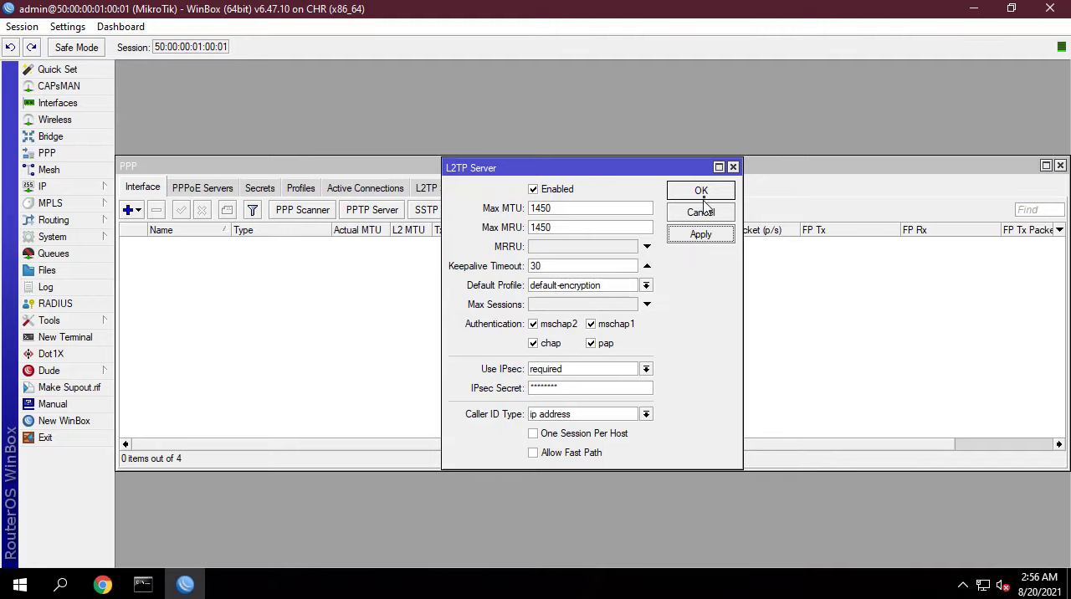
{"action": "left_click", "coordinate": [700, 190]}
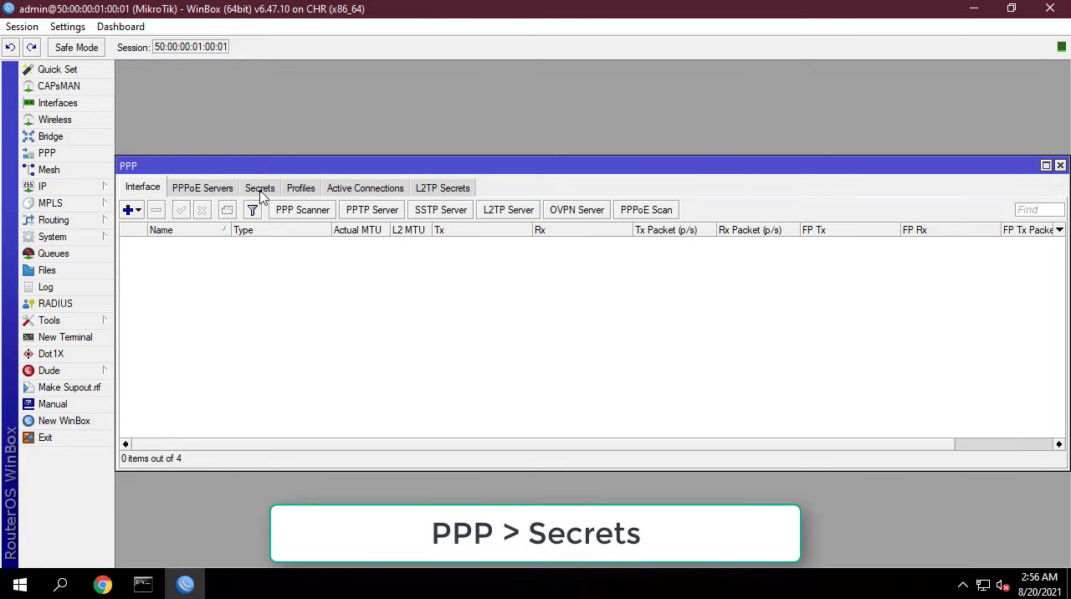
Step: Add a PPP secret named netvn restricted to the l2tp service
{"action": "left_click", "coordinate": [127, 209]}
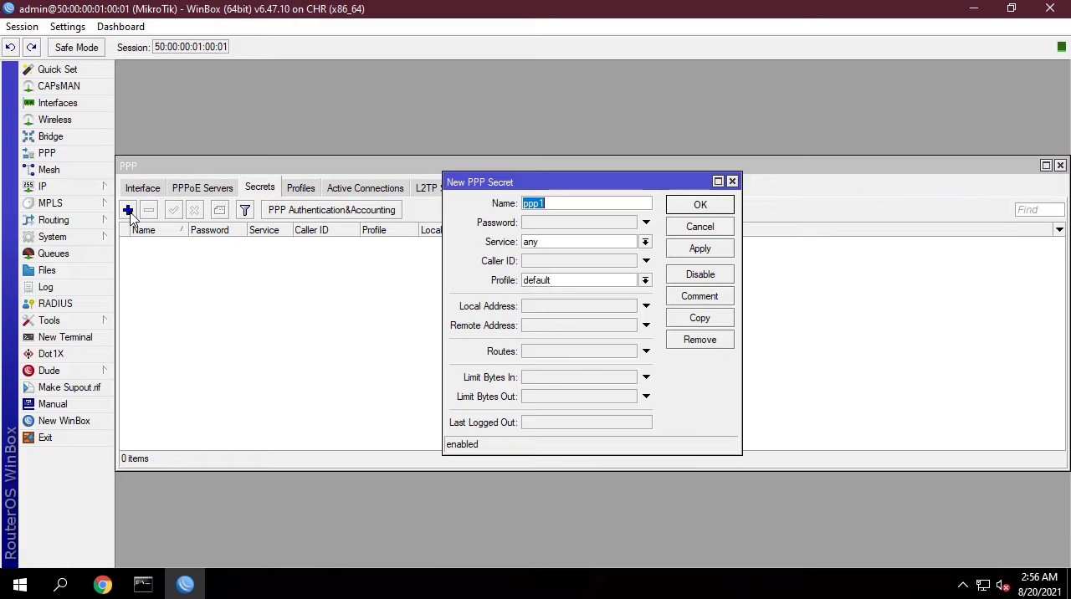
{"action": "mouse_move", "coordinate": [434, 354]}
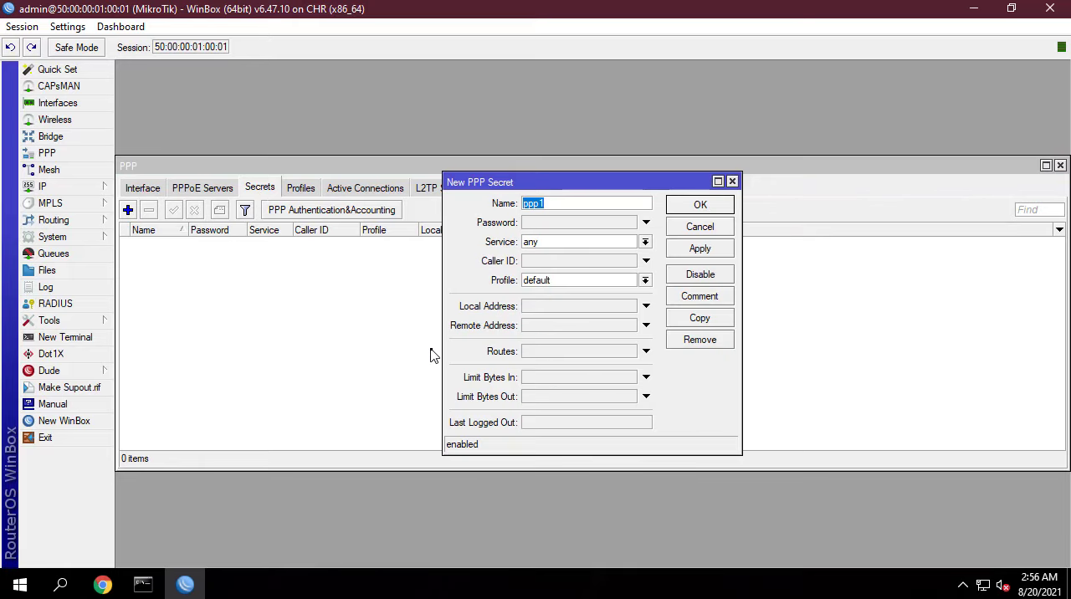
{"action": "type", "text": "netvn"}
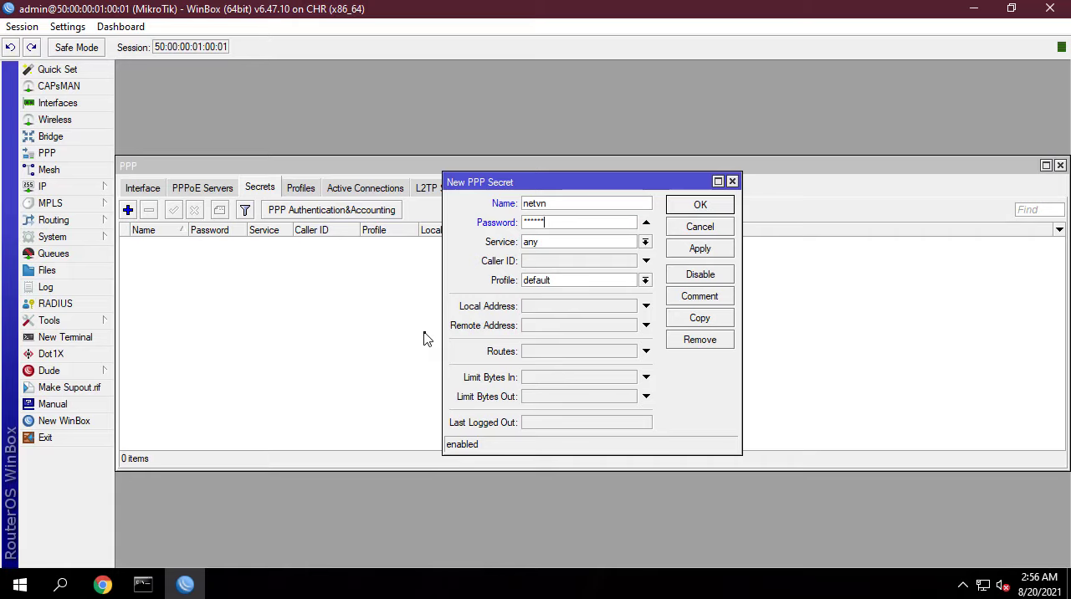
{"action": "left_click", "coordinate": [645, 241]}
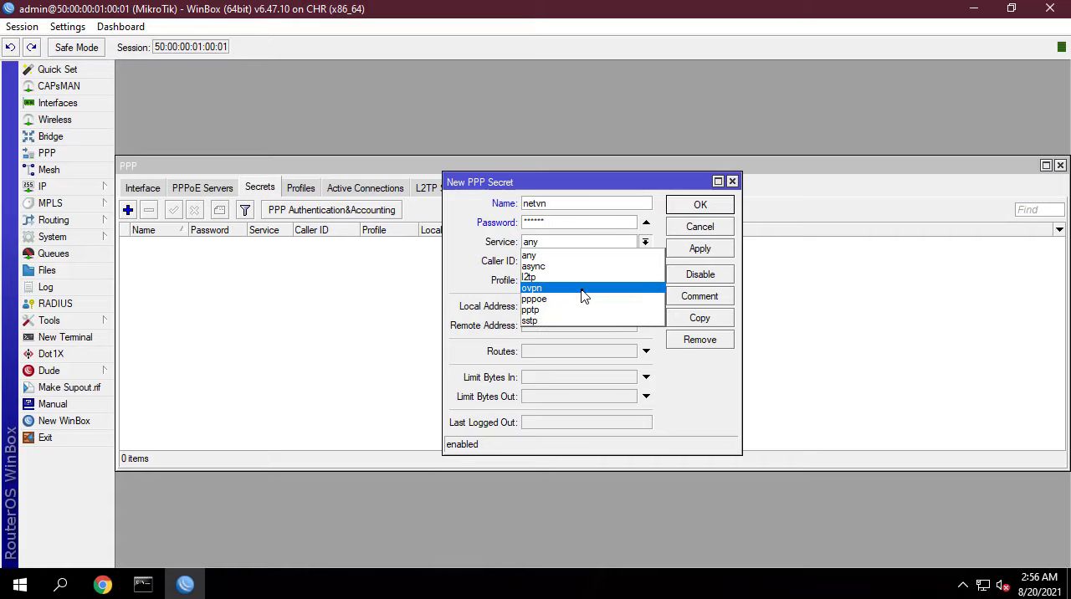
{"action": "left_click", "coordinate": [530, 277]}
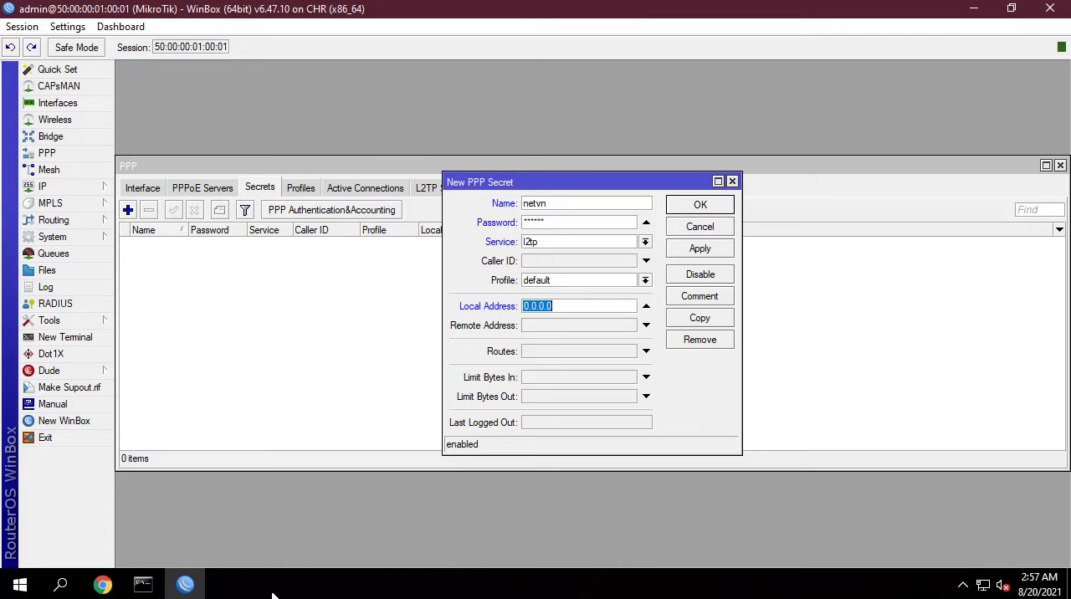
Step: Set the secret's local address 192.168.88.1 and a 192.168.88 remote address
{"action": "type", "text": "192"}
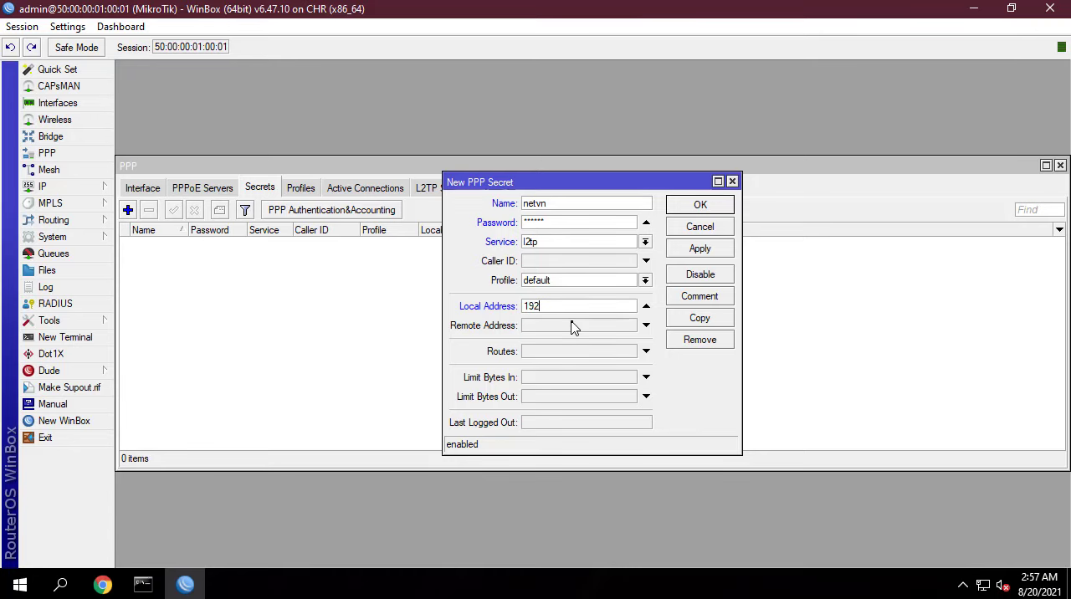
{"action": "type", "text": ".168.88.1"}
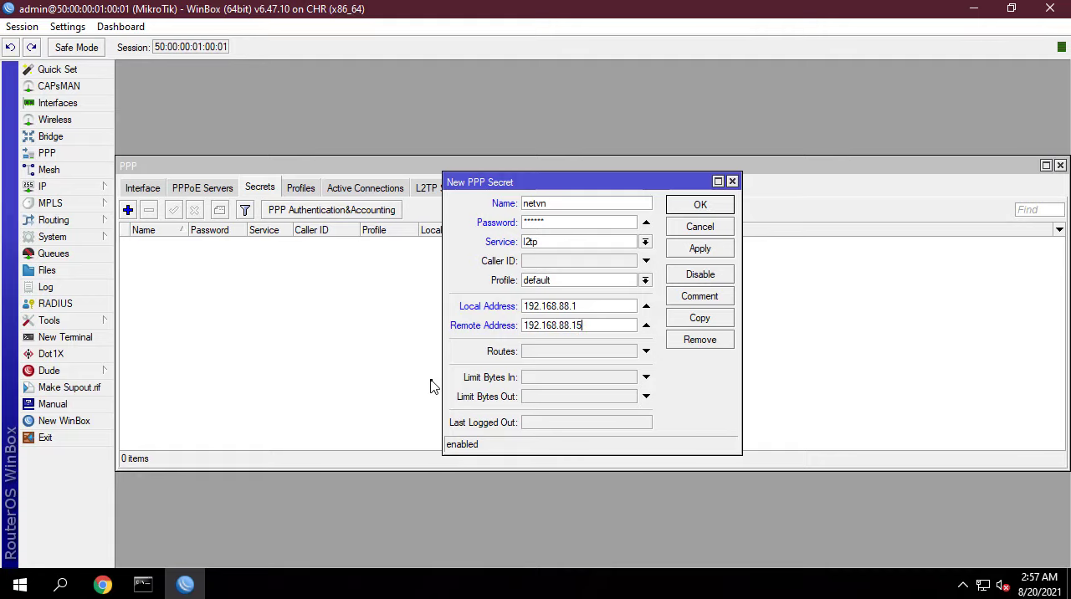
{"action": "type", "text": "0"}
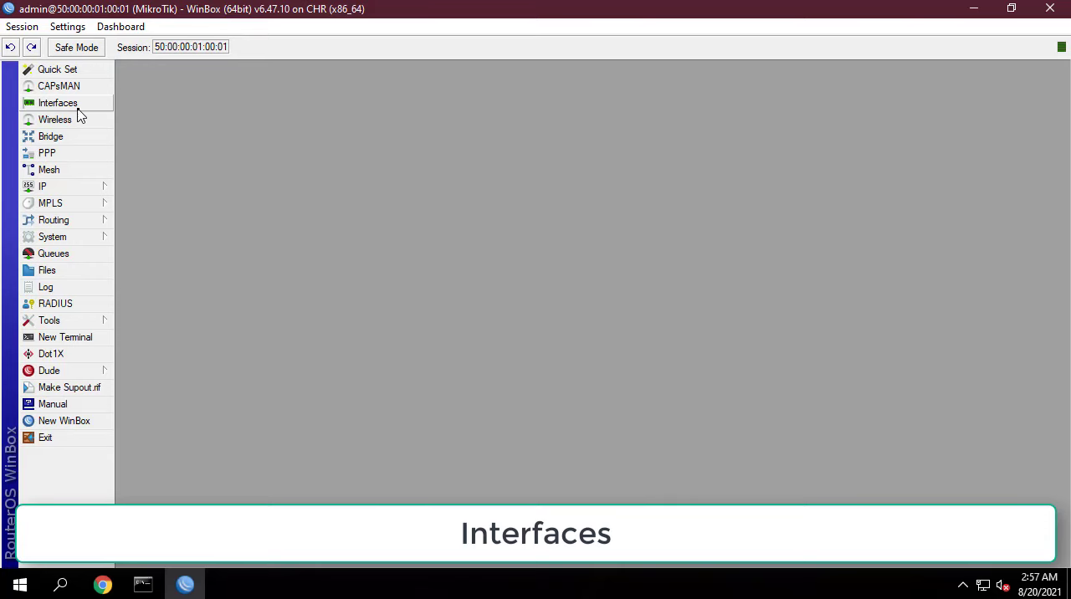
Step: Inspect the ether2-lan interface in the router's interface list
{"action": "left_click", "coordinate": [57, 103]}
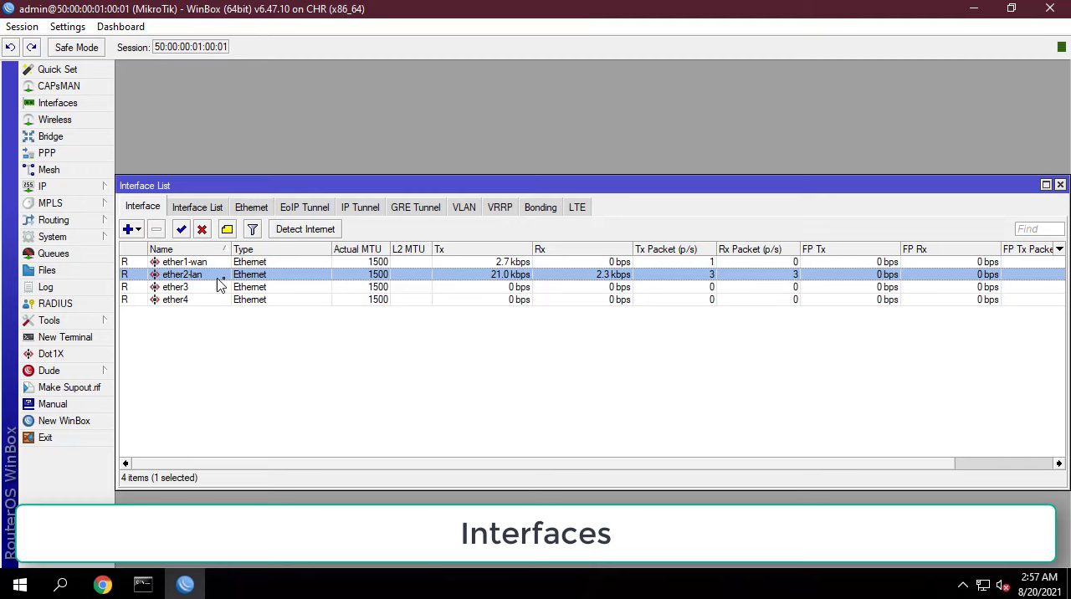
{"action": "double_click", "coordinate": [182, 274]}
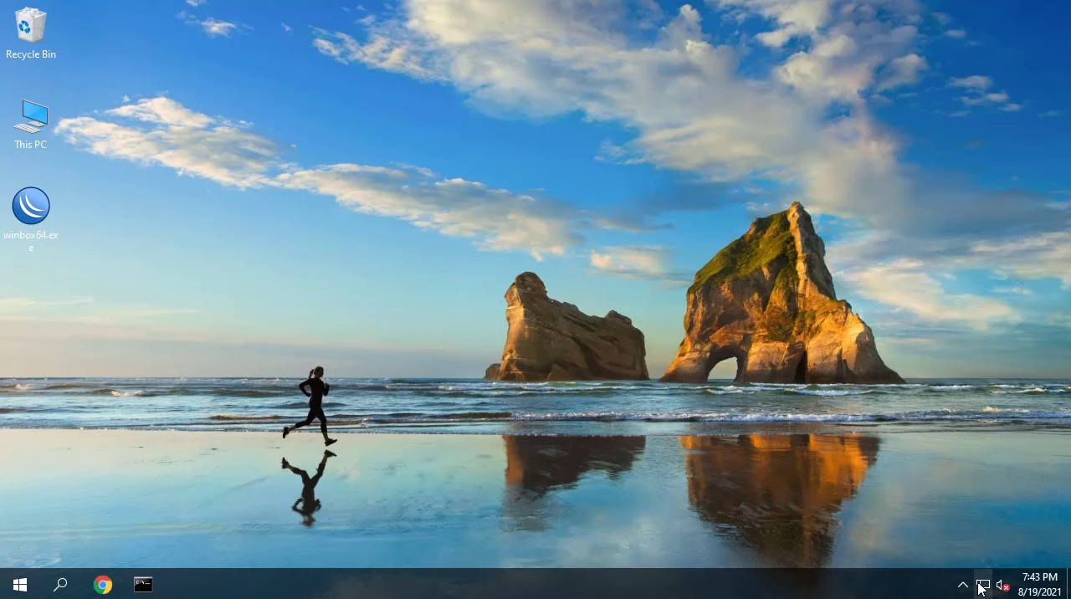
Step: Start a new workplace VPN connection from Network and Sharing Center
{"action": "left_click", "coordinate": [984, 584]}
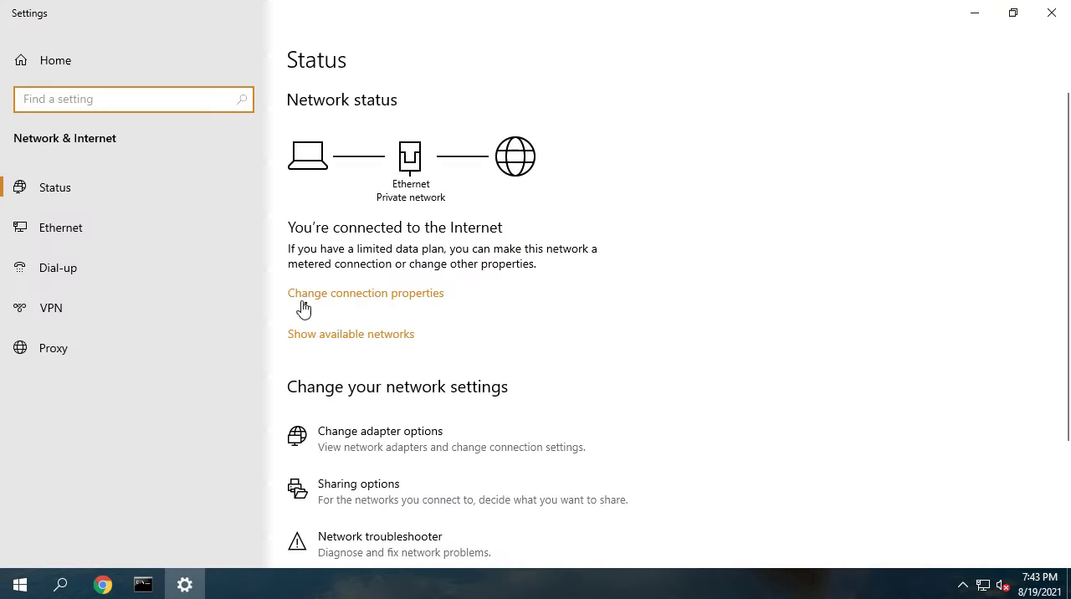
{"action": "left_click", "coordinate": [60, 227]}
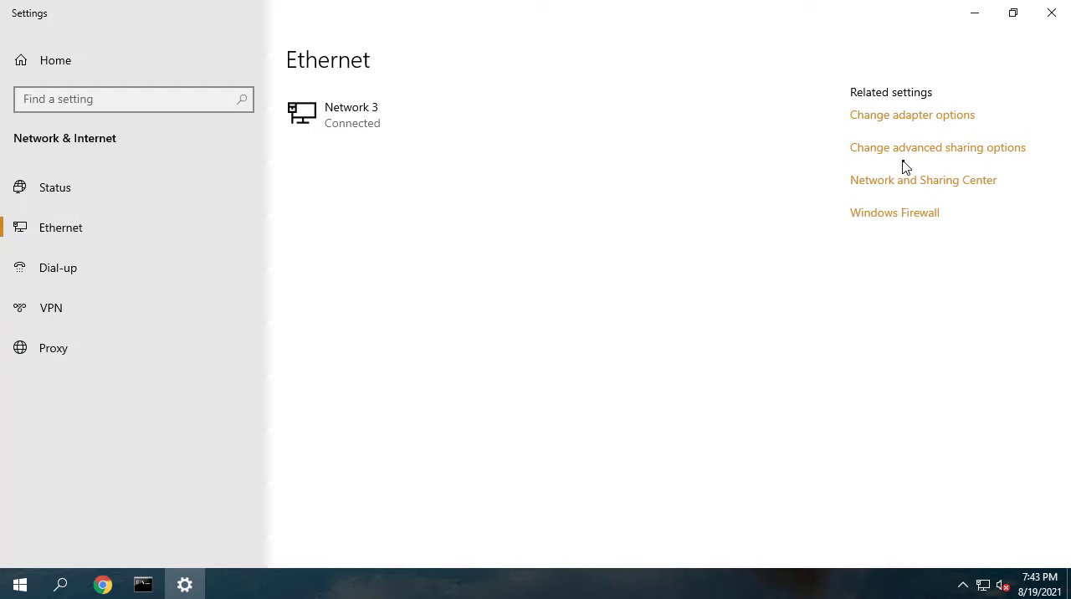
{"action": "left_click", "coordinate": [923, 179]}
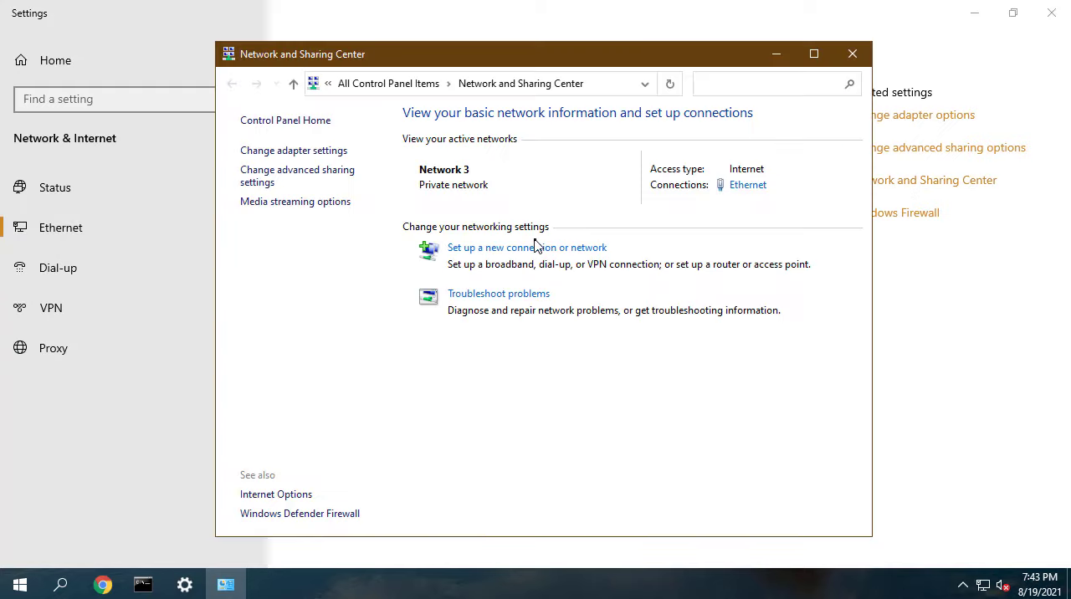
{"action": "left_click", "coordinate": [526, 247]}
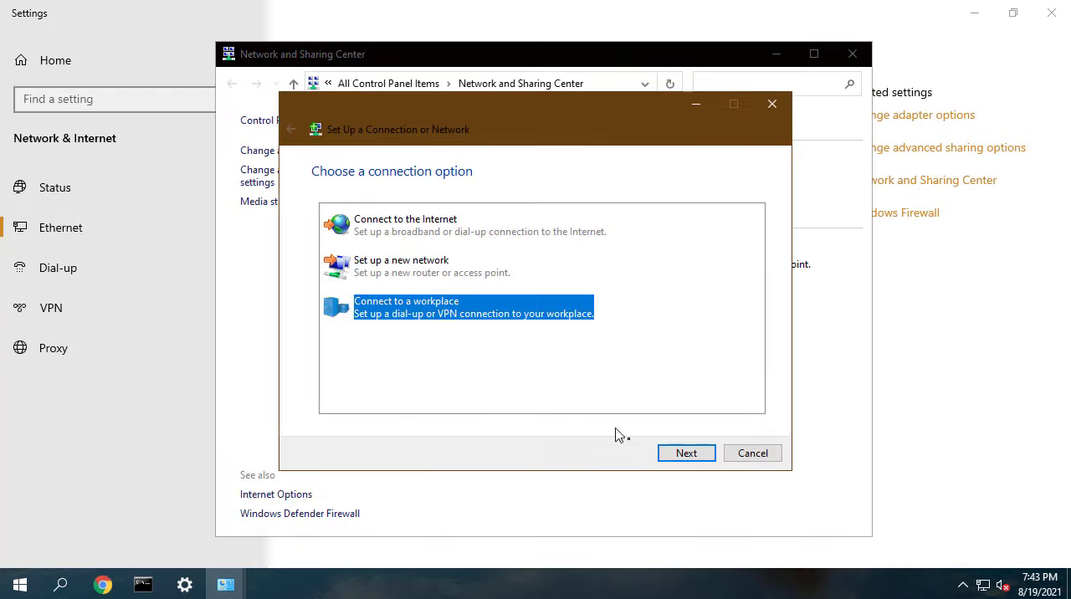
{"action": "left_click", "coordinate": [685, 452]}
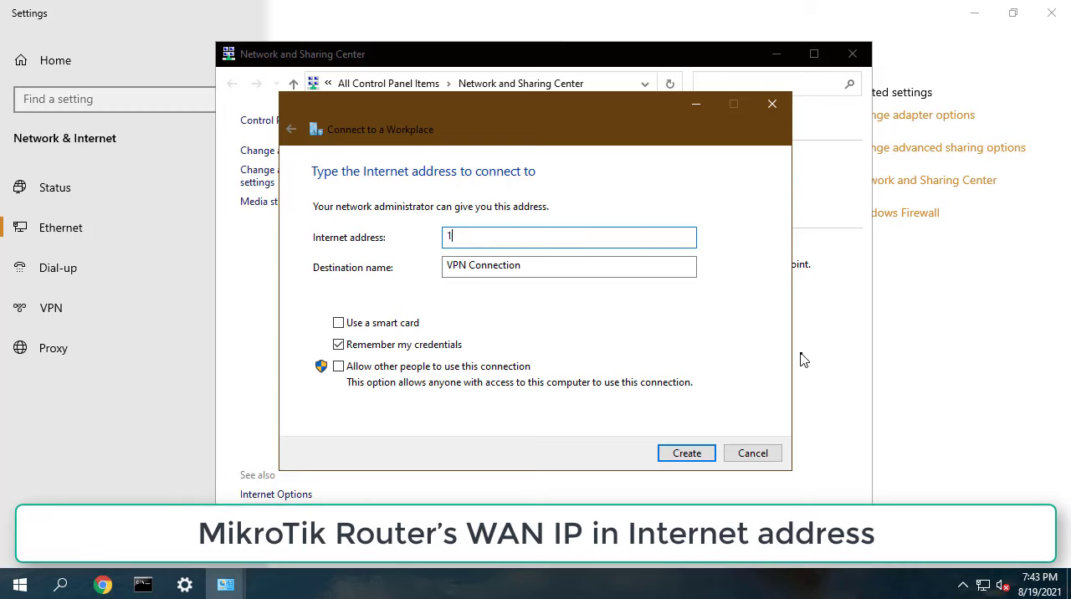
Step: Enter server address 123.25.70.1 for the VPN L2TP connection
{"action": "type", "text": "23.25."}
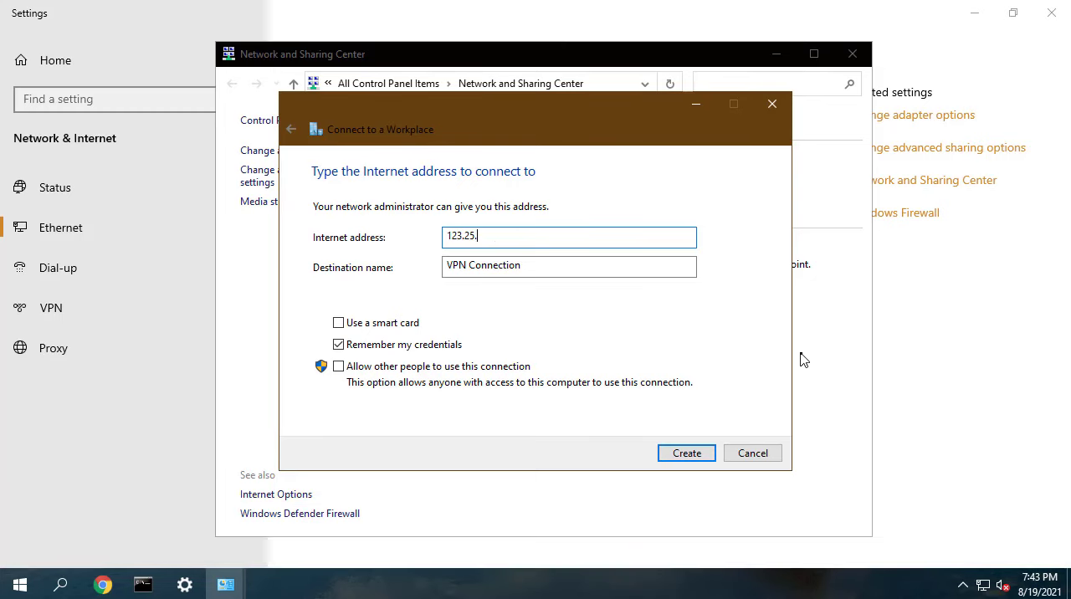
{"action": "type", "text": "70.1"}
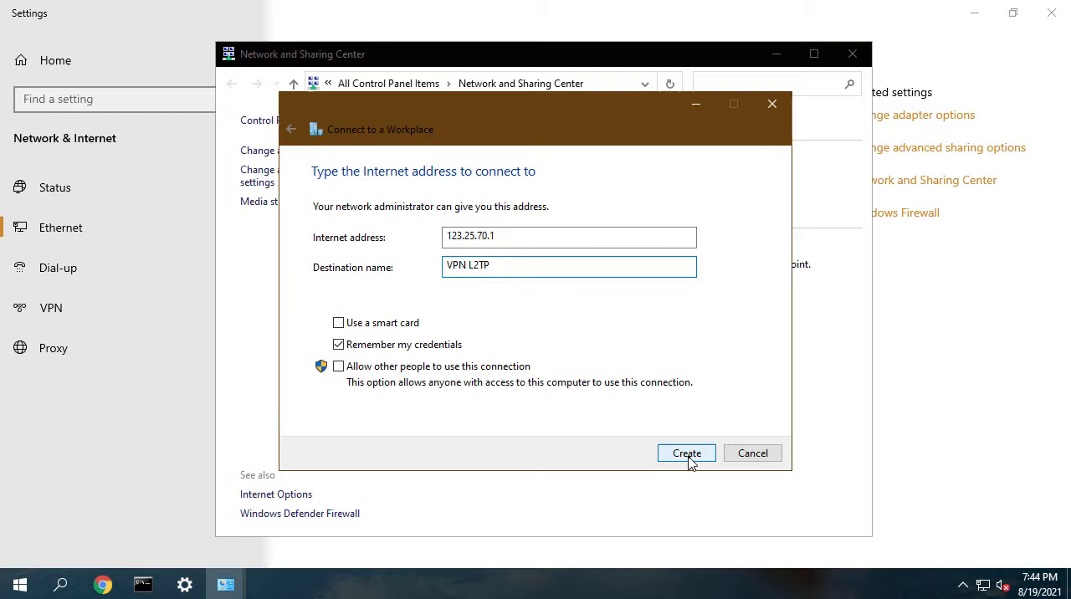
Step: Create the VPN L2TP connection and open its security properties
{"action": "left_click", "coordinate": [686, 452]}
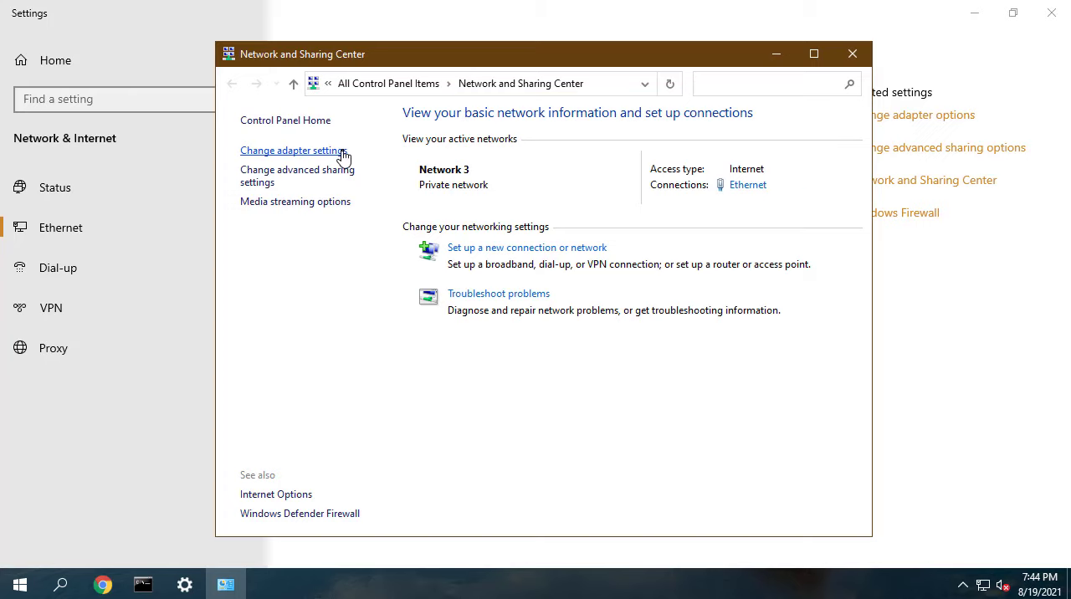
{"action": "right_click", "coordinate": [544, 155]}
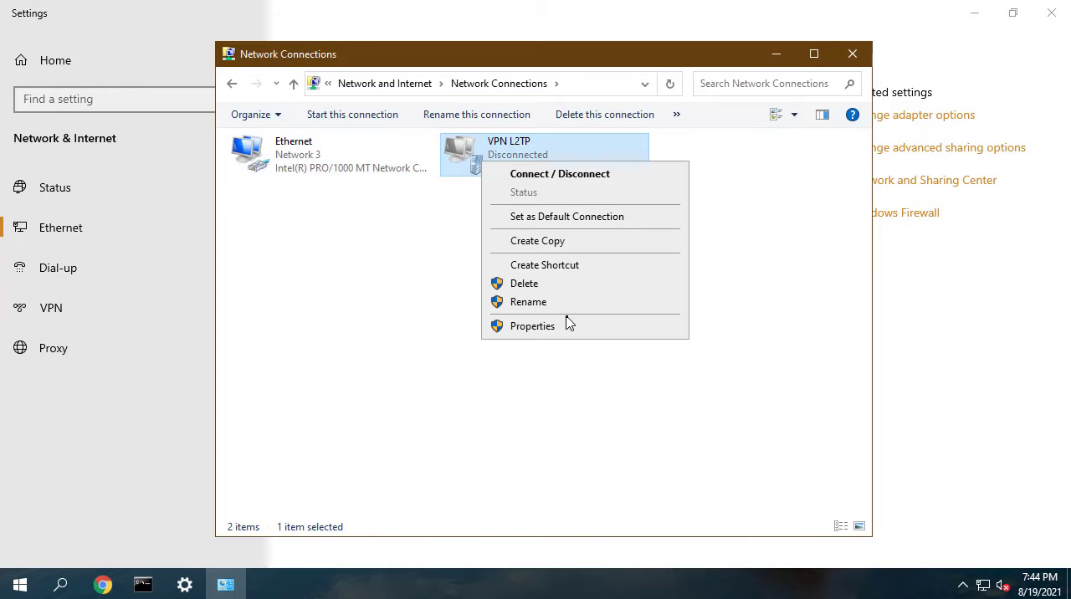
{"action": "left_click", "coordinate": [532, 325]}
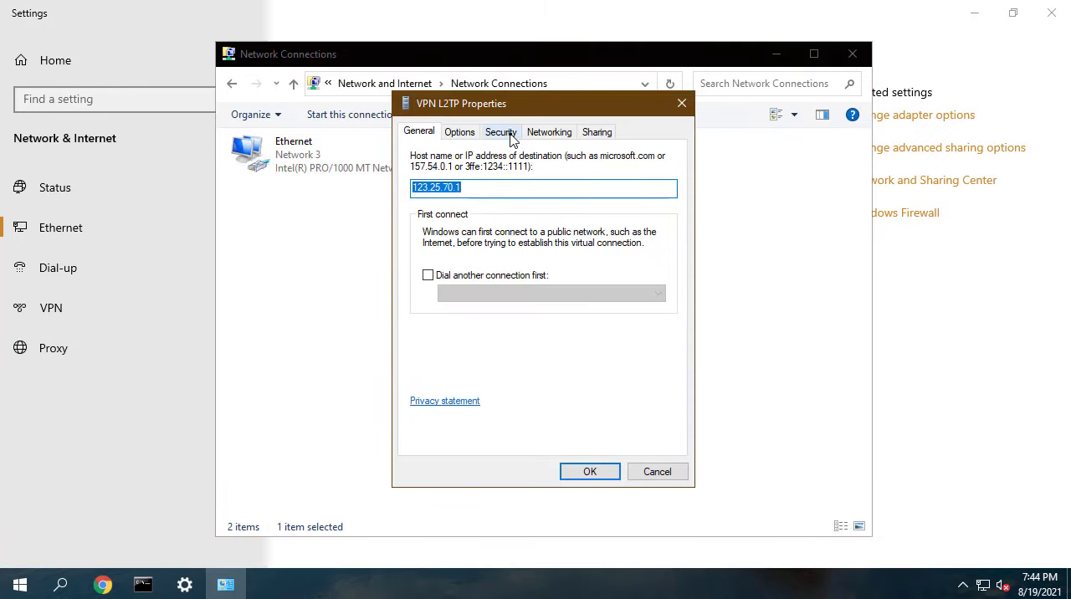
{"action": "left_click", "coordinate": [500, 131]}
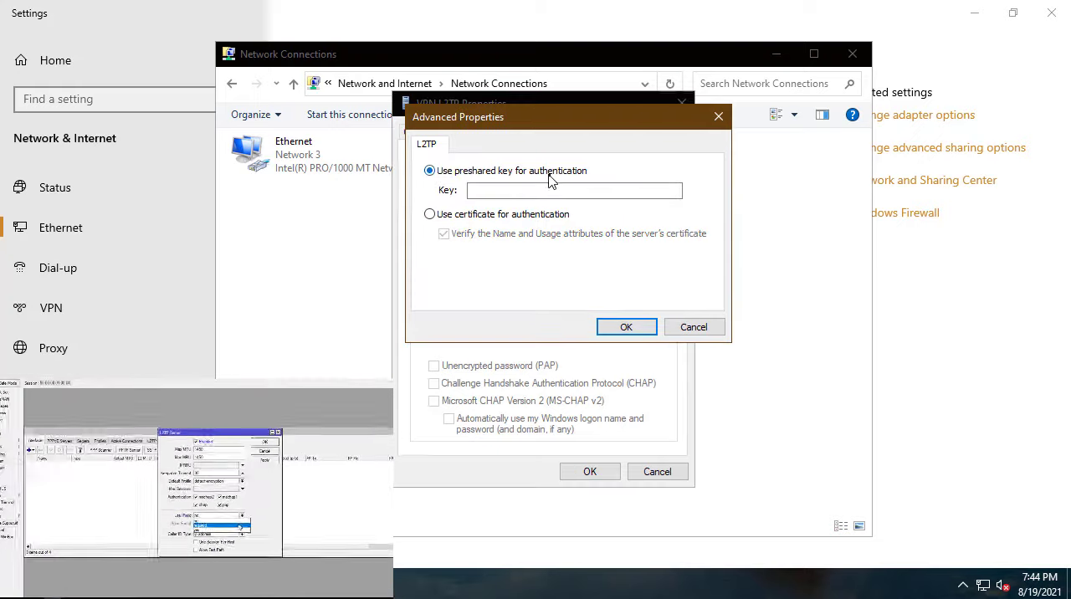
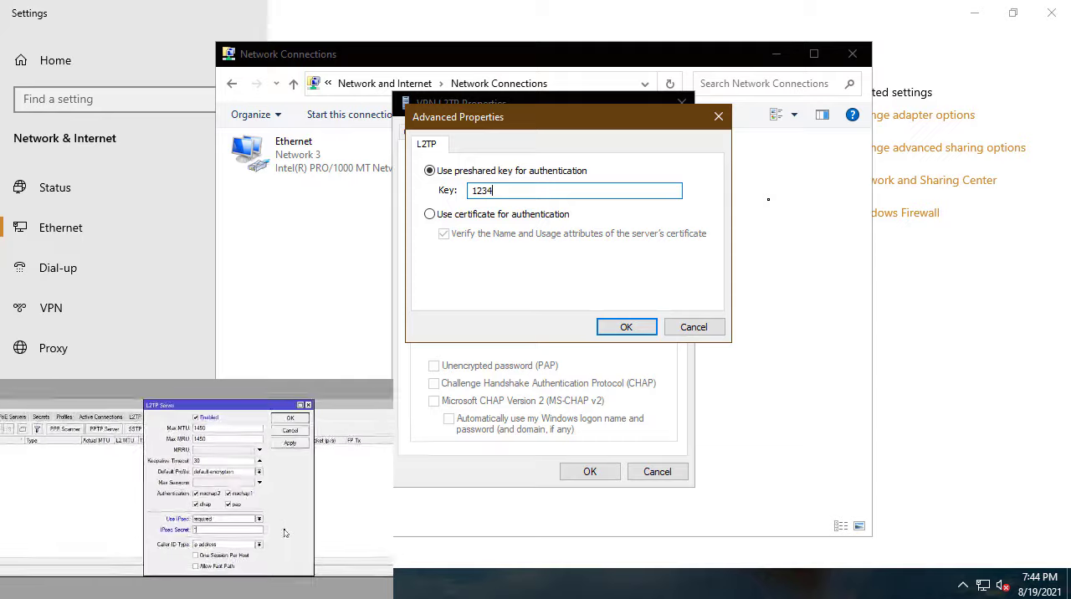
{"action": "left_click", "coordinate": [626, 326]}
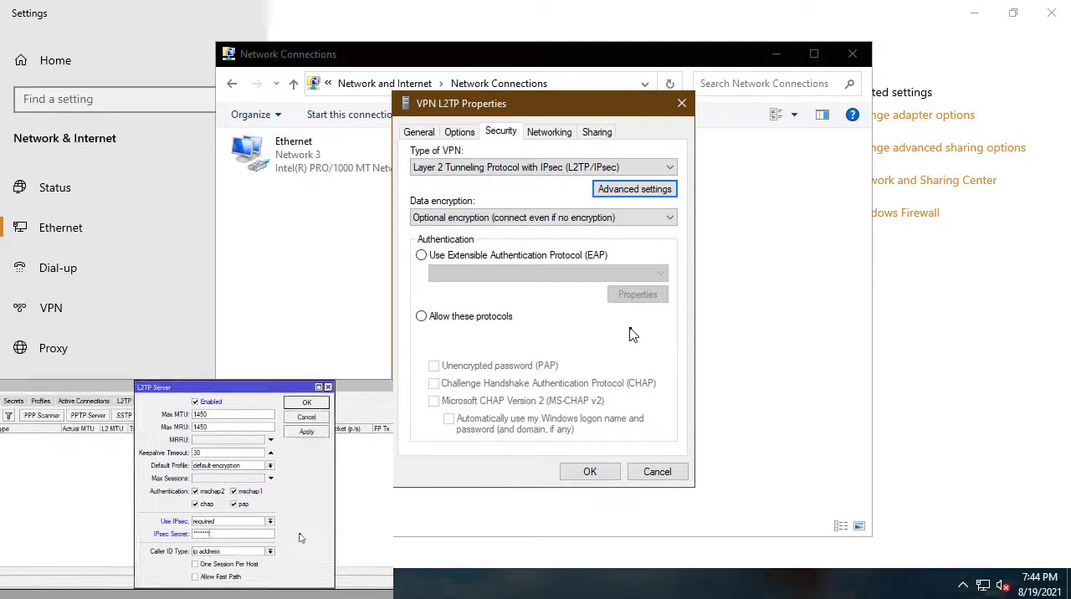
{"action": "left_click", "coordinate": [589, 471]}
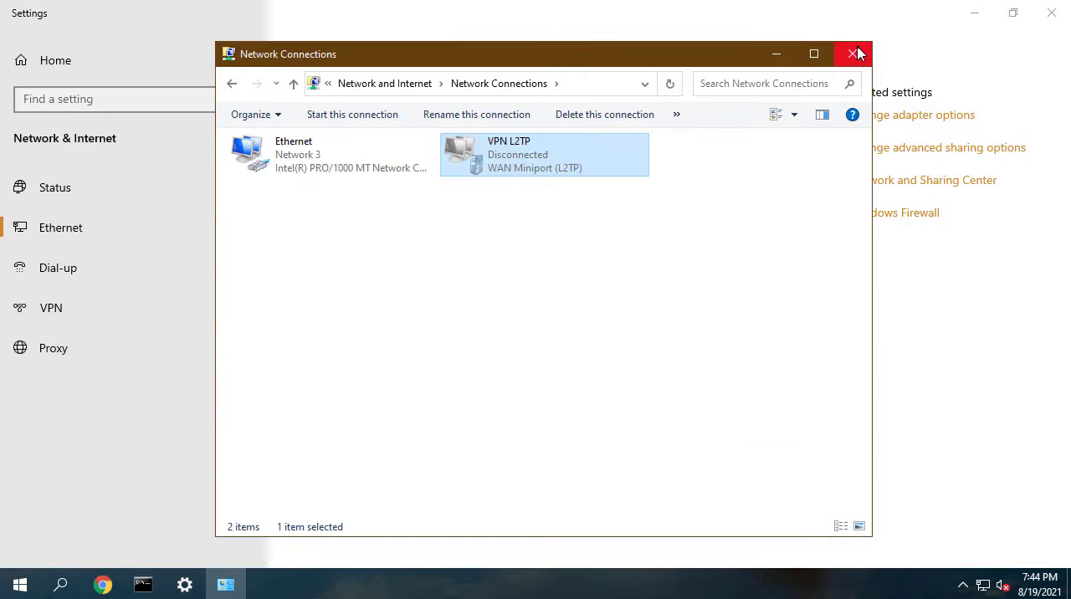
{"action": "left_click", "coordinate": [852, 54]}
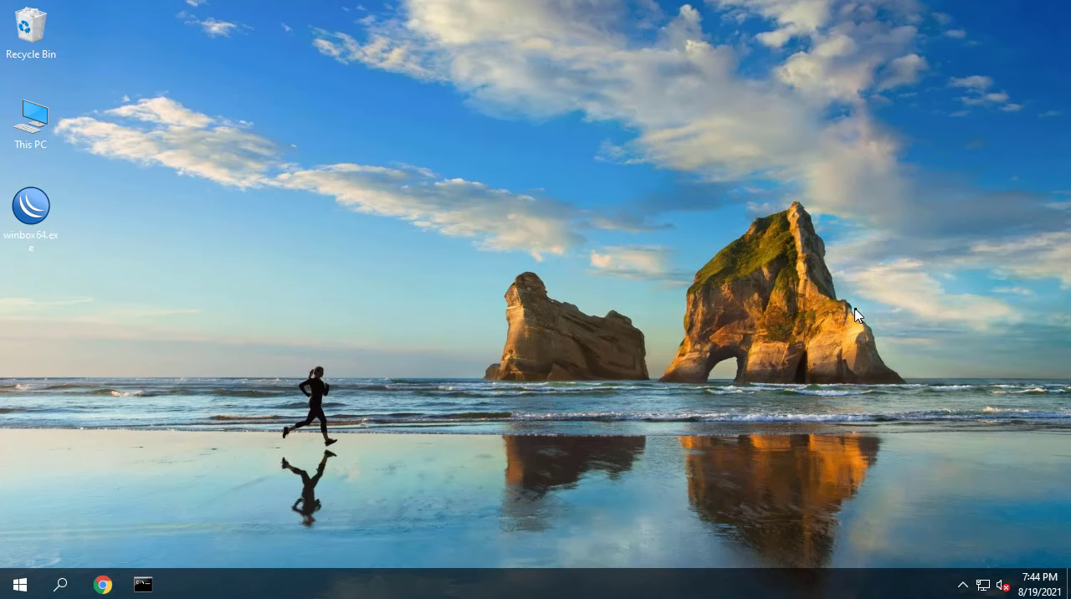
Step: Connect VPN L2TP using the netvn PPP secret credentials
{"action": "left_click", "coordinate": [983, 584]}
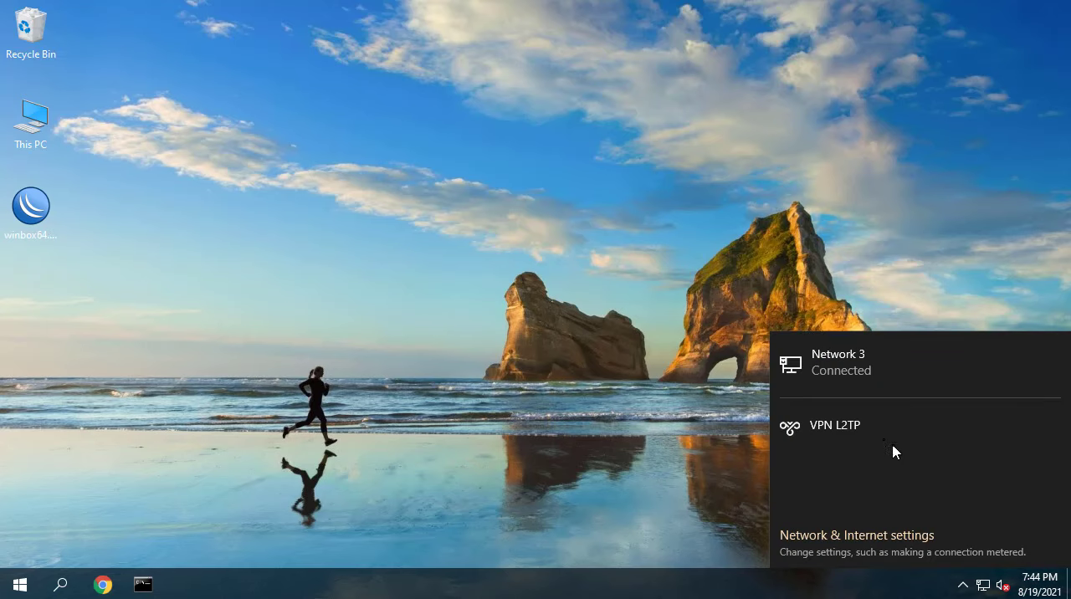
{"action": "left_click", "coordinate": [834, 425]}
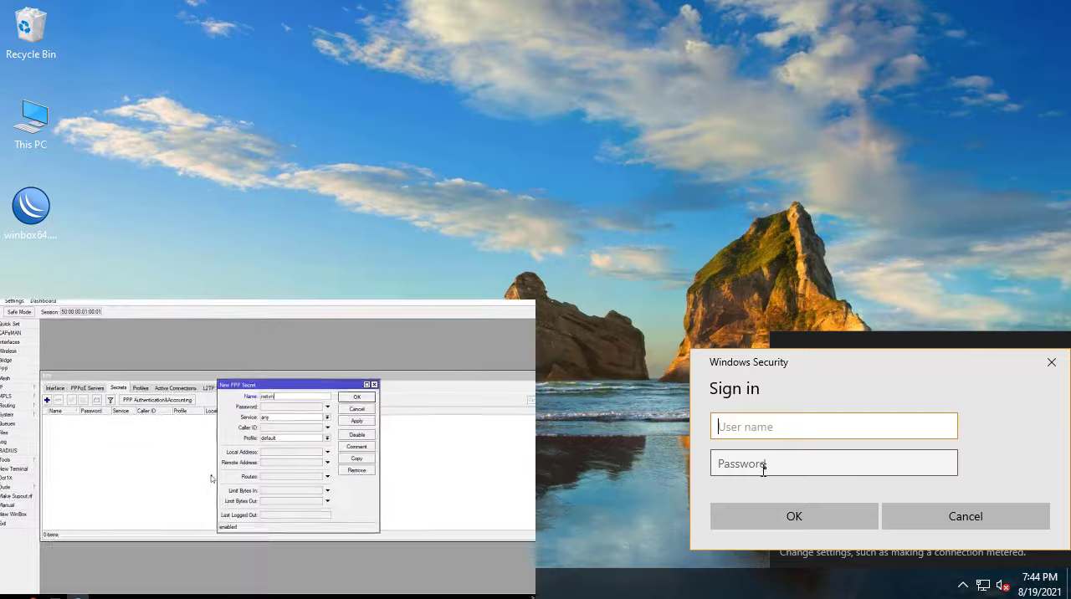
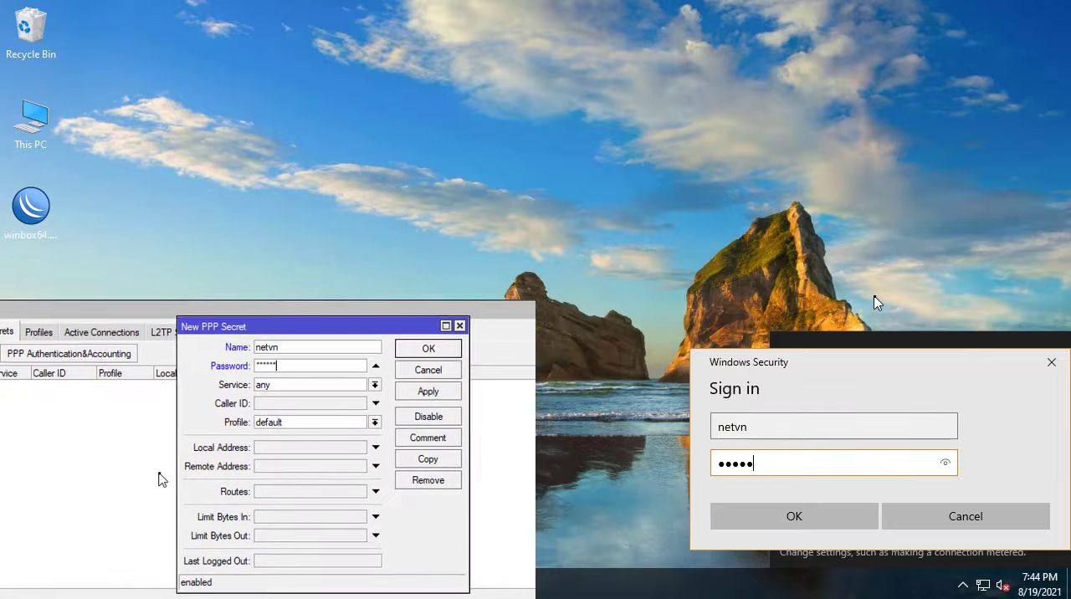
{"action": "left_click", "coordinate": [793, 515]}
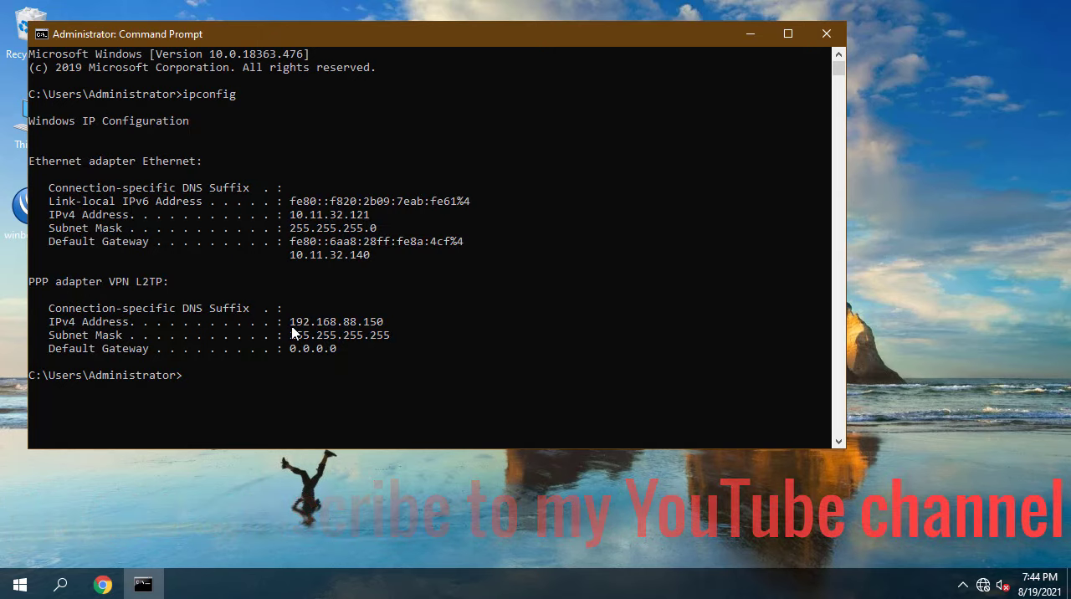
{"action": "mouse_move", "coordinate": [463, 379]}
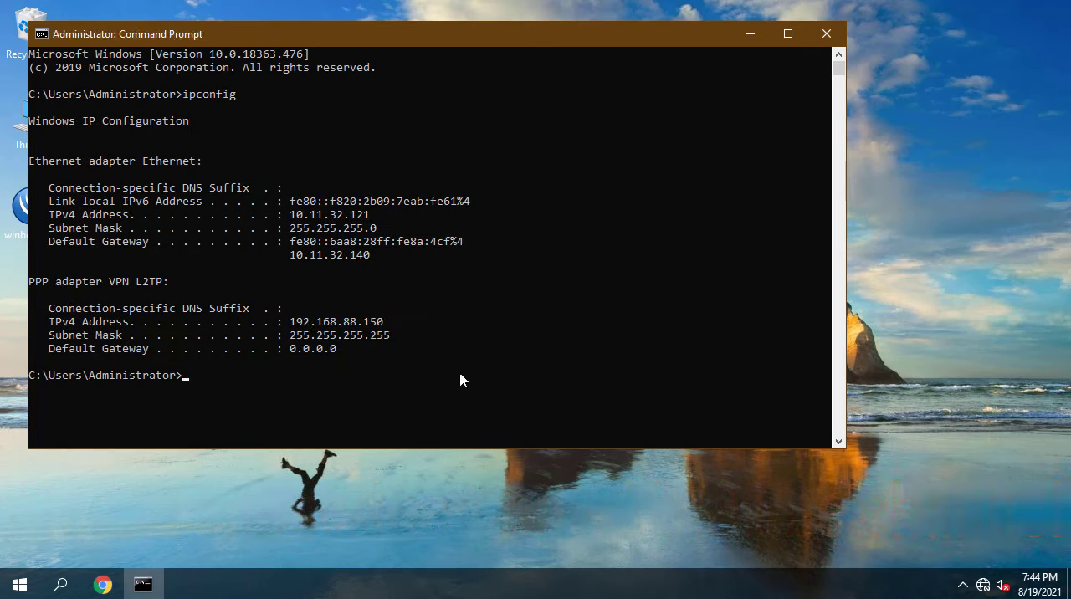
Step: Type a ping command toward the 192.168.88 VPN network
{"action": "type", "text": "ping 1"}
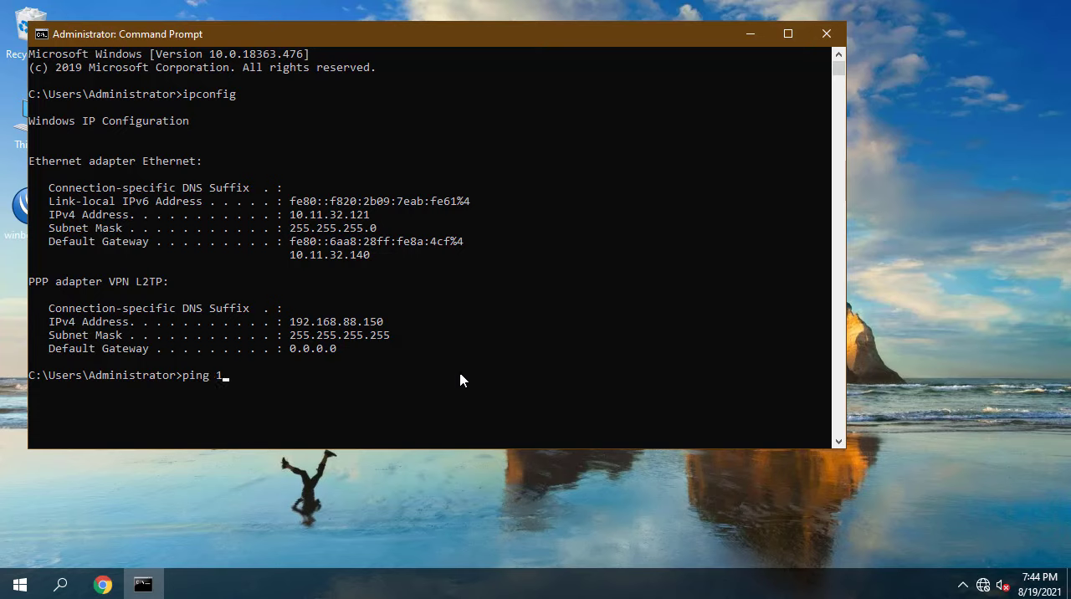
{"action": "type", "text": "92.168.8"}
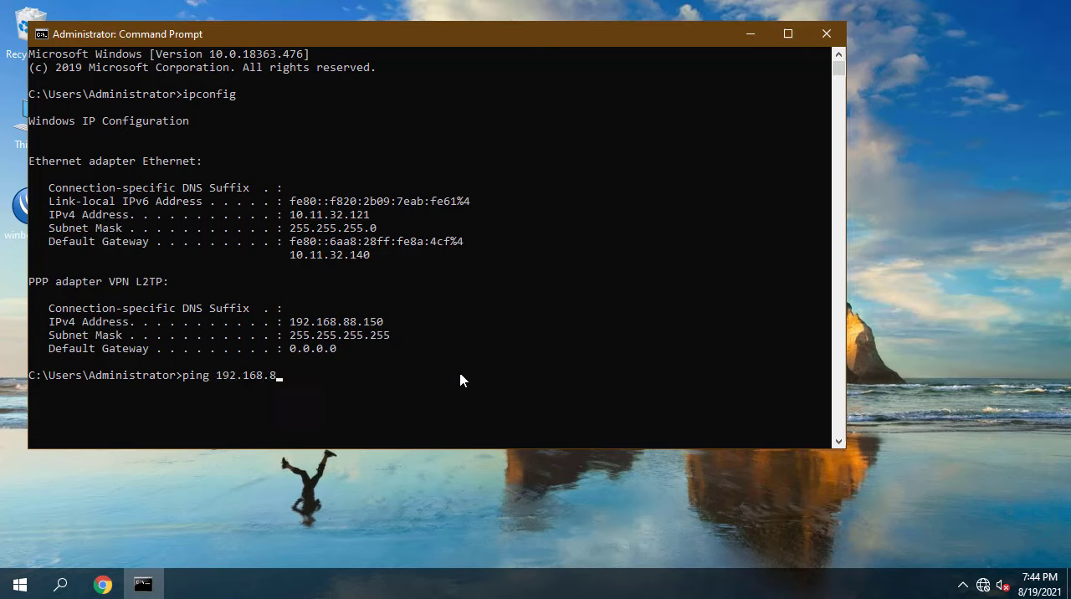